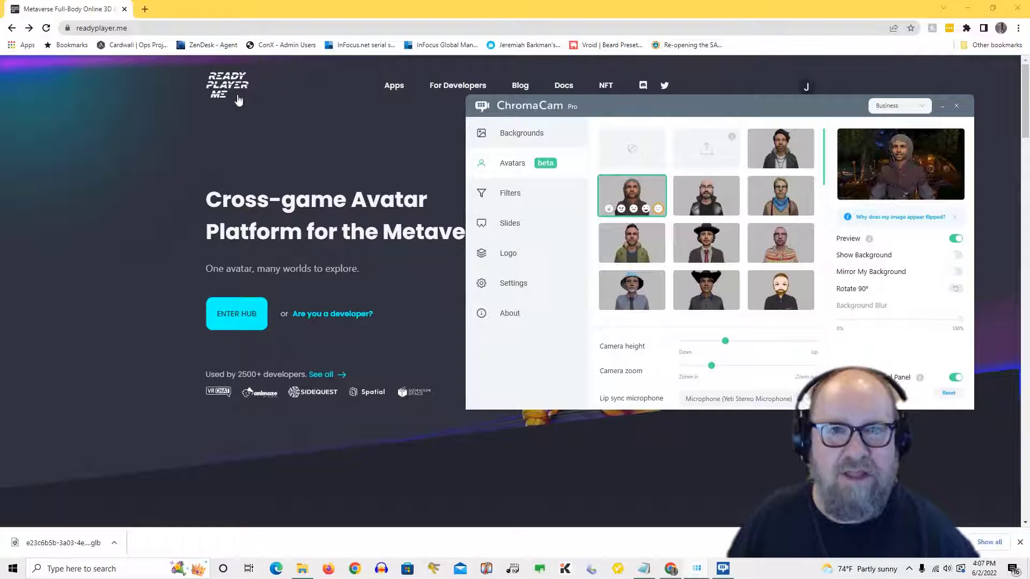
{"action": "mouse_move", "coordinate": [227, 86]}
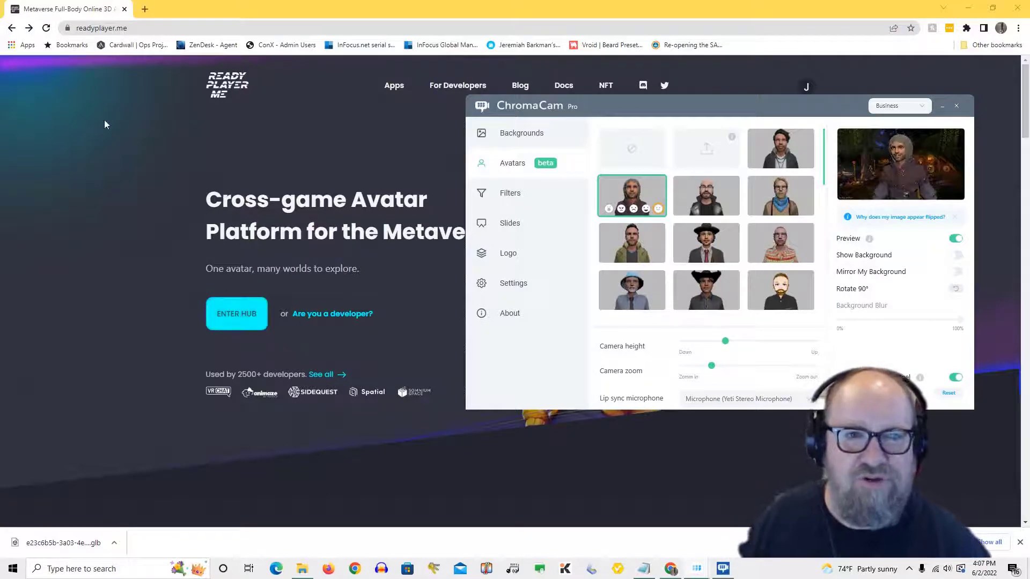
{"action": "mouse_move", "coordinate": [165, 238]}
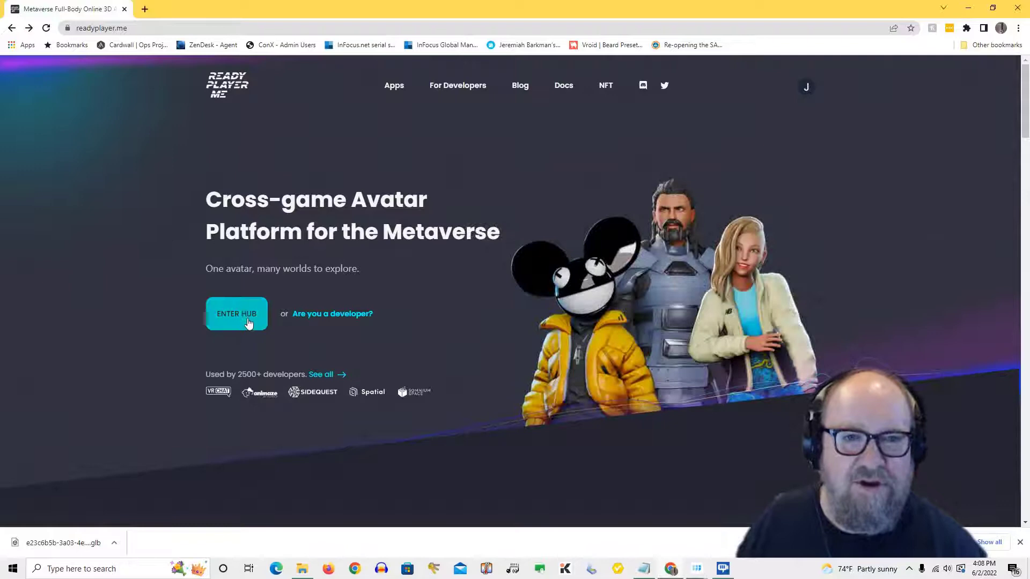
{"action": "mouse_move", "coordinate": [233, 301]}
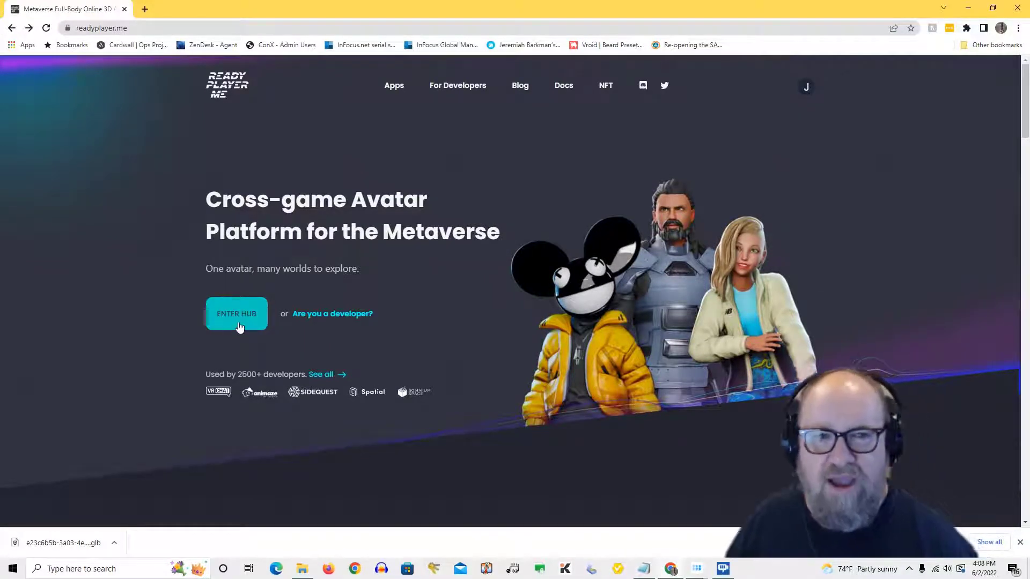
{"action": "mouse_move", "coordinate": [236, 313]}
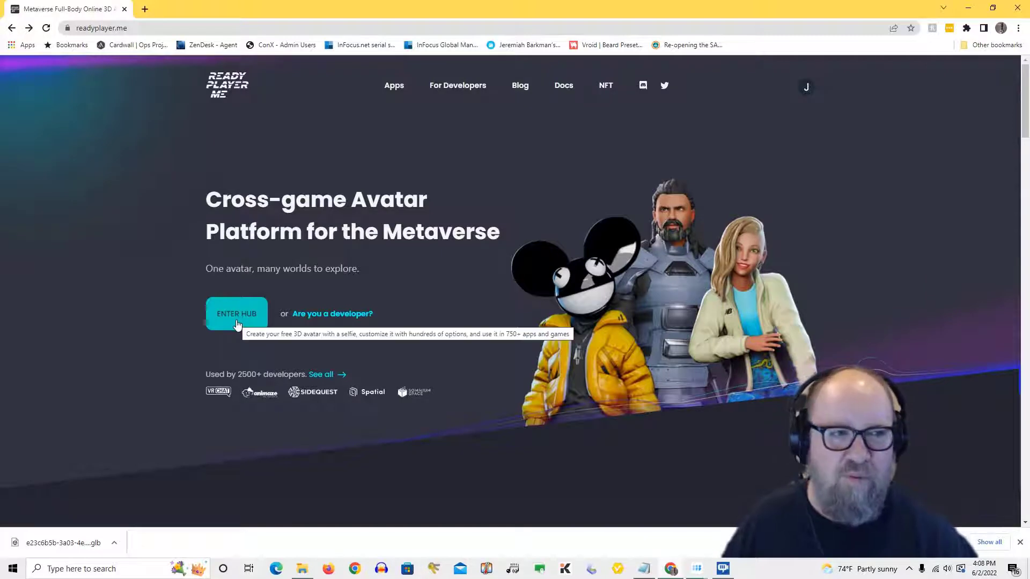
{"action": "mouse_move", "coordinate": [139, 314]}
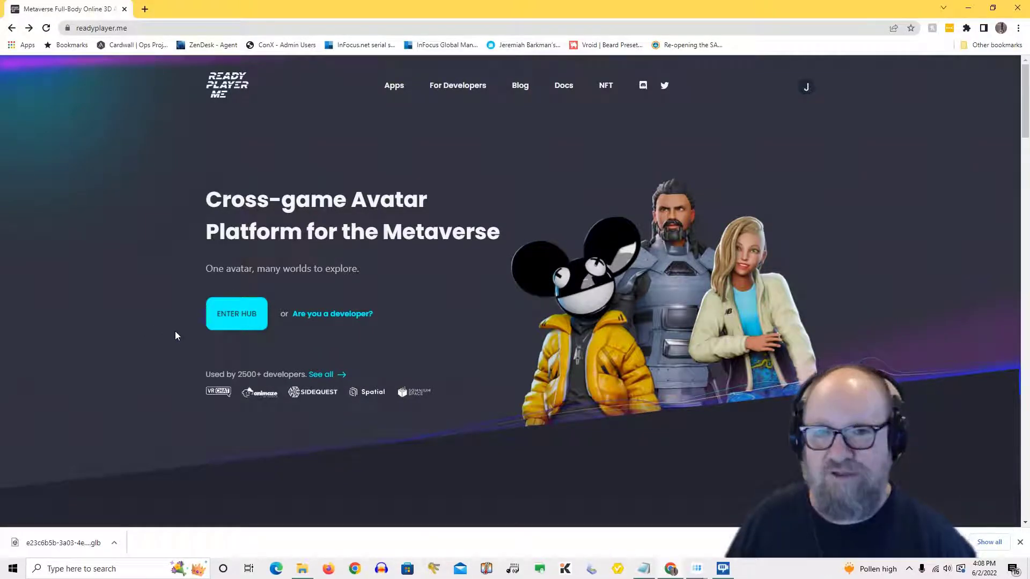
{"action": "mouse_move", "coordinate": [171, 330]}
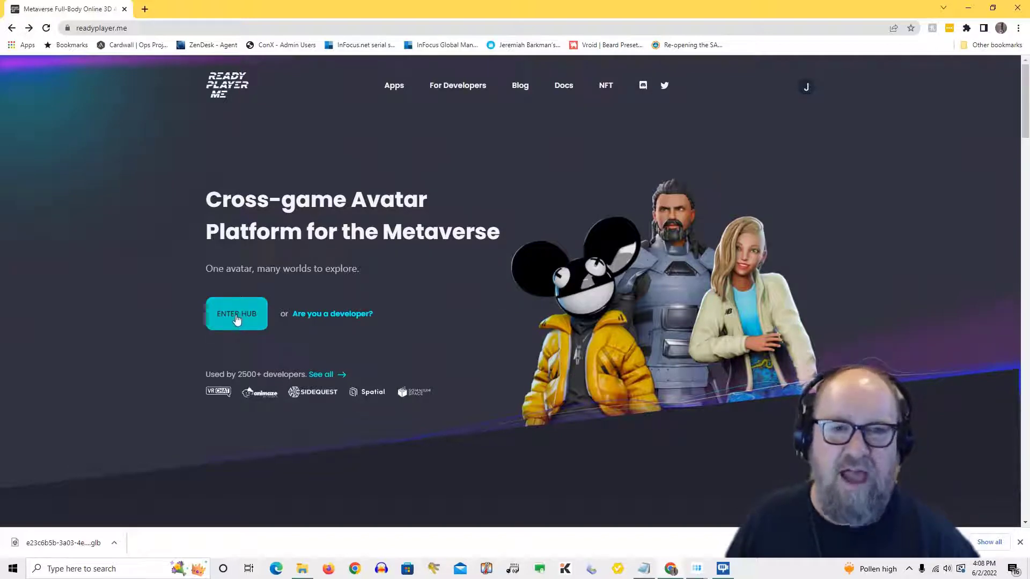
Enter the personal avatar hub from the readyplayer.me landing page
{"action": "left_click", "coordinate": [236, 314]}
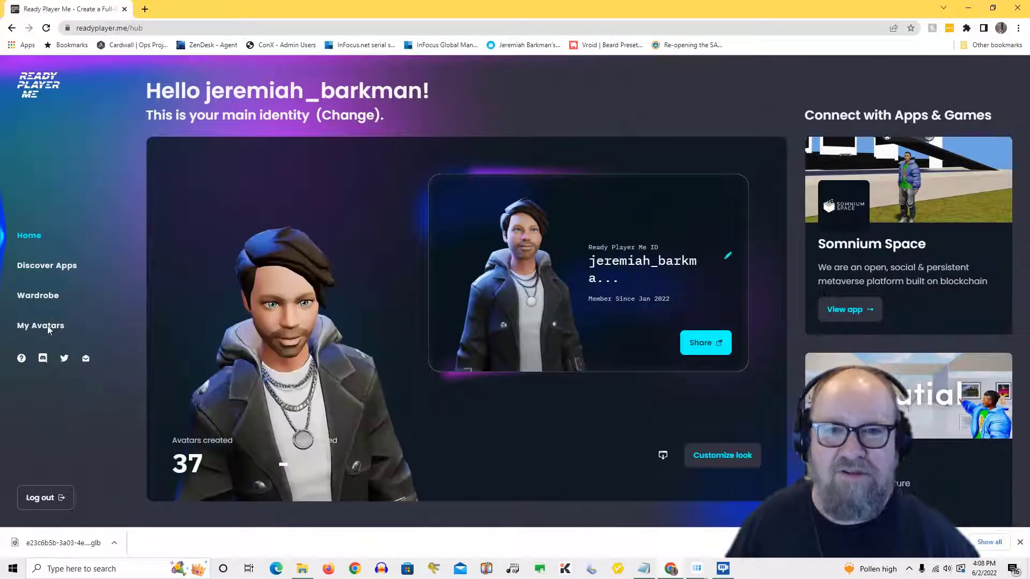
Browse the My Avatars list and start creating a new avatar
{"action": "left_click", "coordinate": [39, 325]}
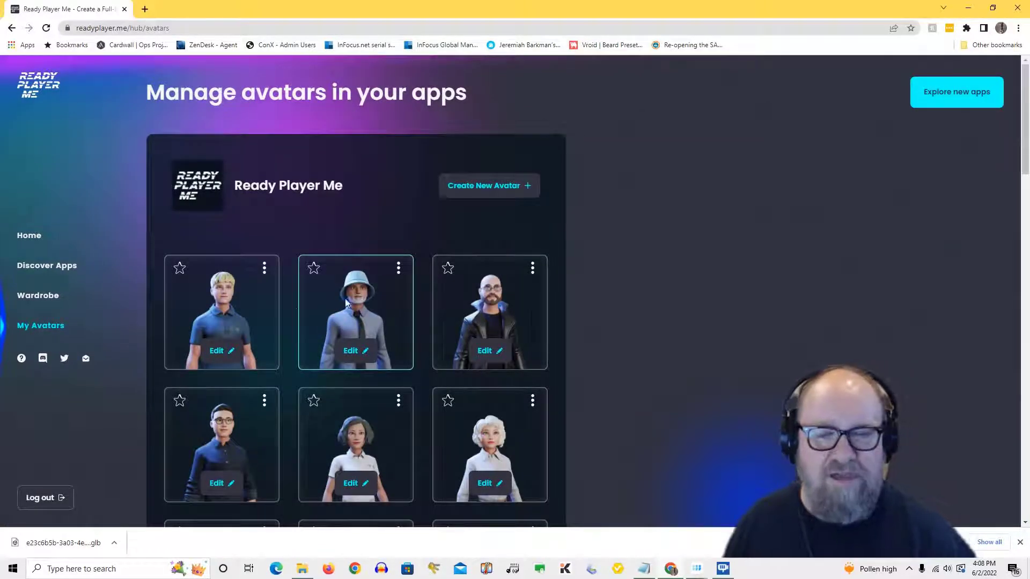
{"action": "scroll", "scroll_direction": "down", "scroll_amount": 3}
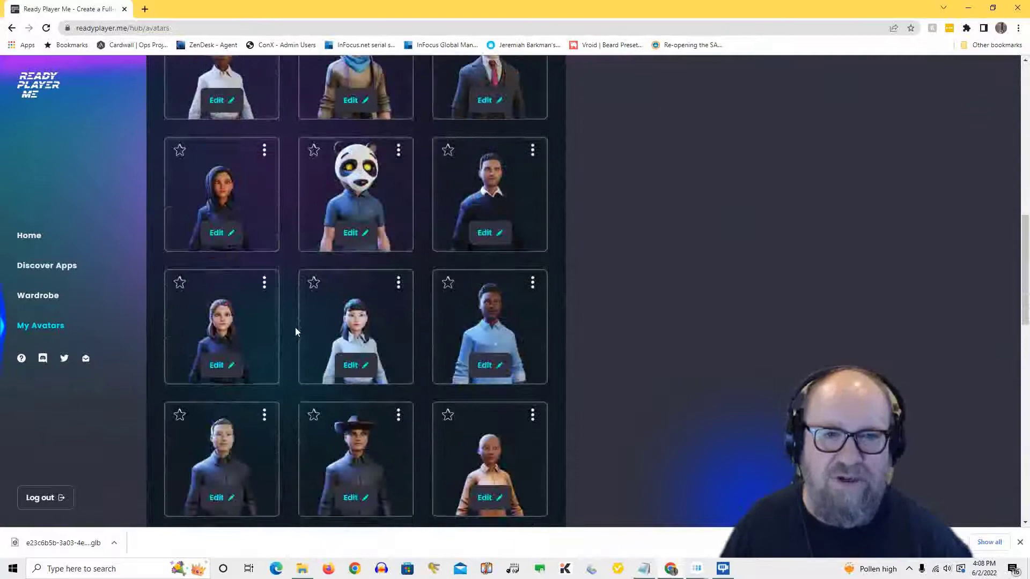
{"action": "scroll", "scroll_direction": "down", "scroll_amount": 3}
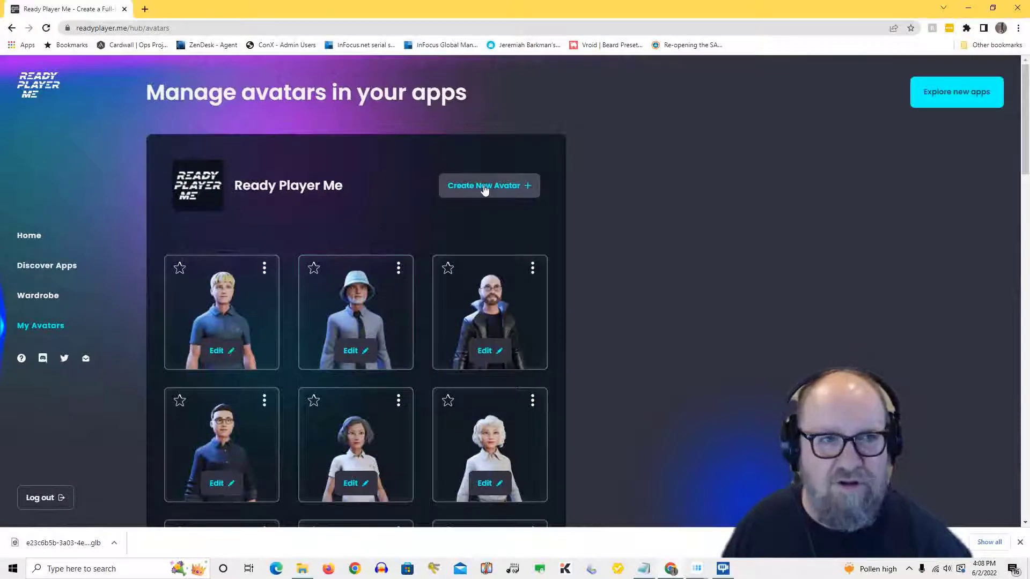
{"action": "mouse_move", "coordinate": [469, 192]}
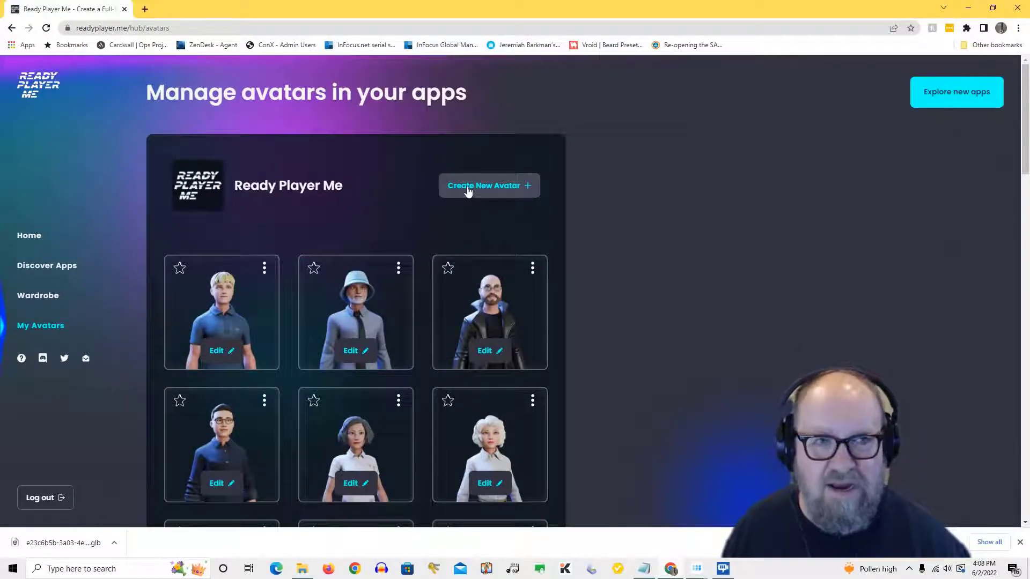
{"action": "left_click", "coordinate": [486, 186]}
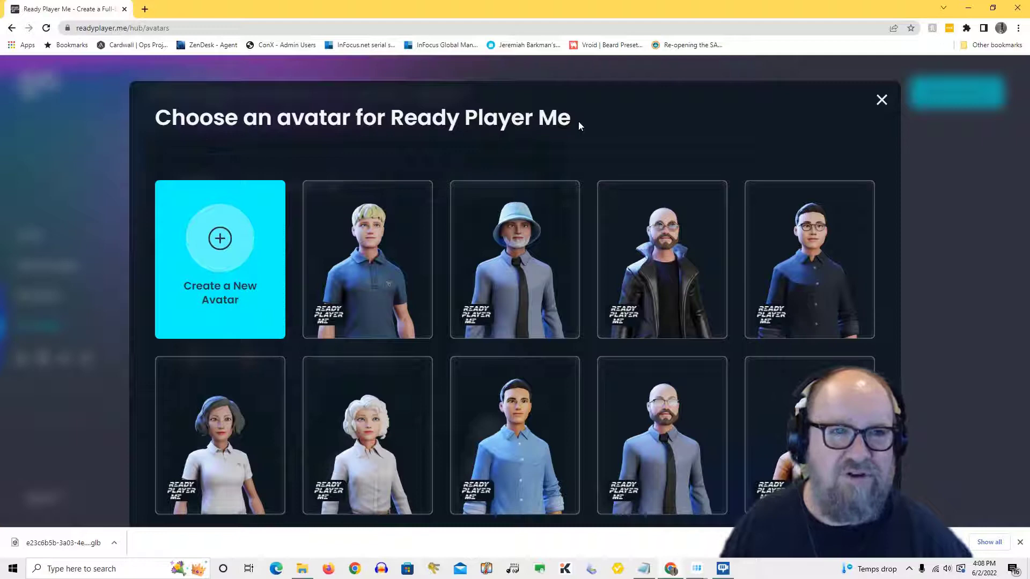
Choose 'Create a New Avatar' to begin a brand-new avatar from scratch
{"action": "left_click", "coordinate": [219, 259]}
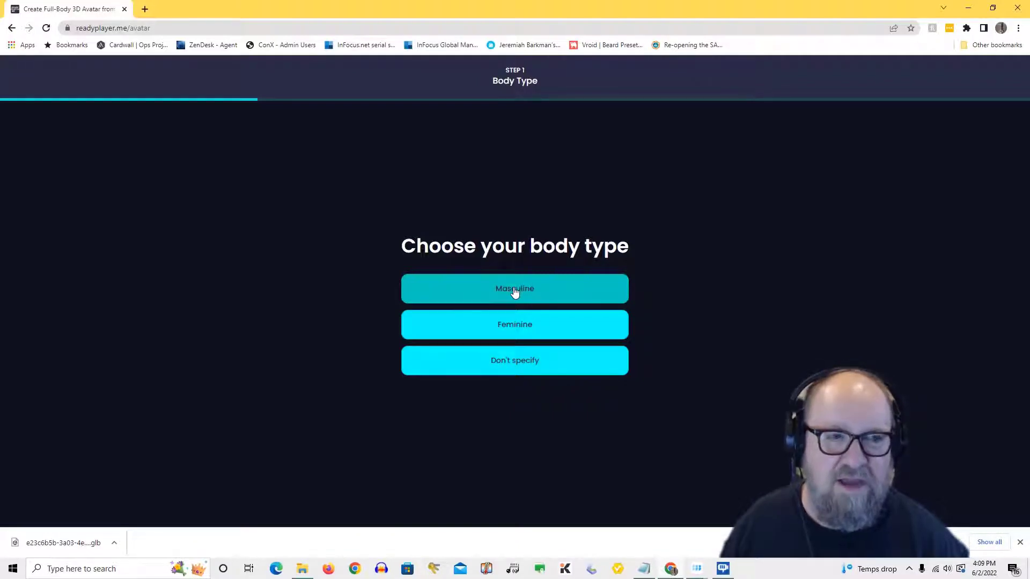
Select the Masculine body type for the new avatar
{"action": "left_click", "coordinate": [514, 288]}
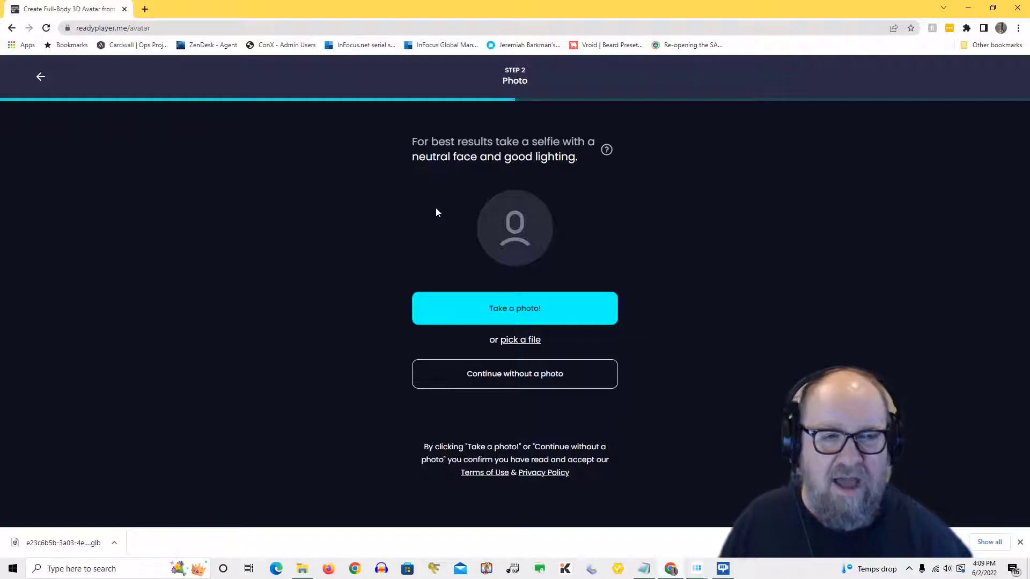
{"action": "mouse_move", "coordinate": [514, 309]}
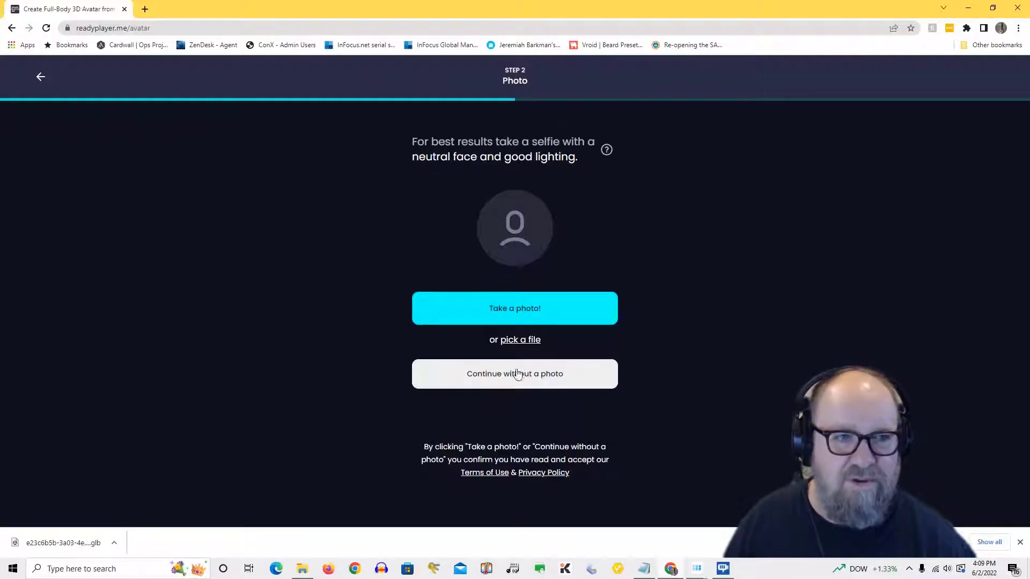
{"action": "mouse_move", "coordinate": [515, 260]}
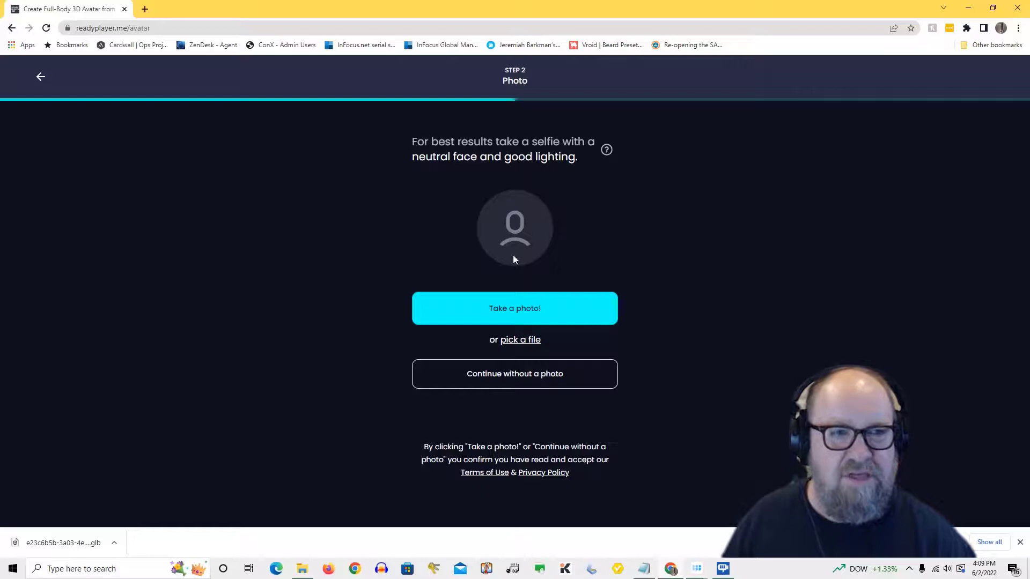
{"action": "mouse_move", "coordinate": [519, 340]}
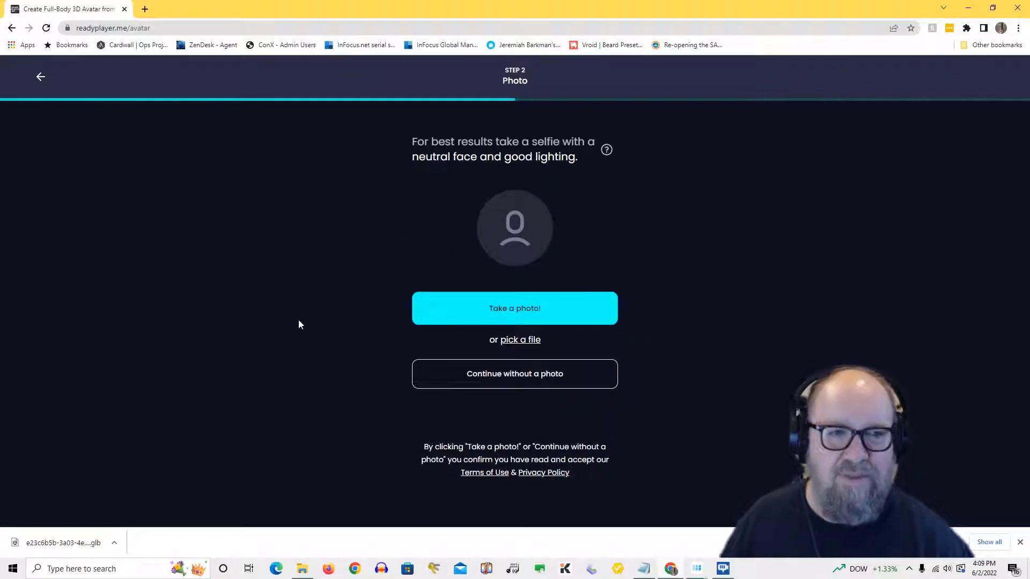
{"action": "mouse_move", "coordinate": [537, 384]}
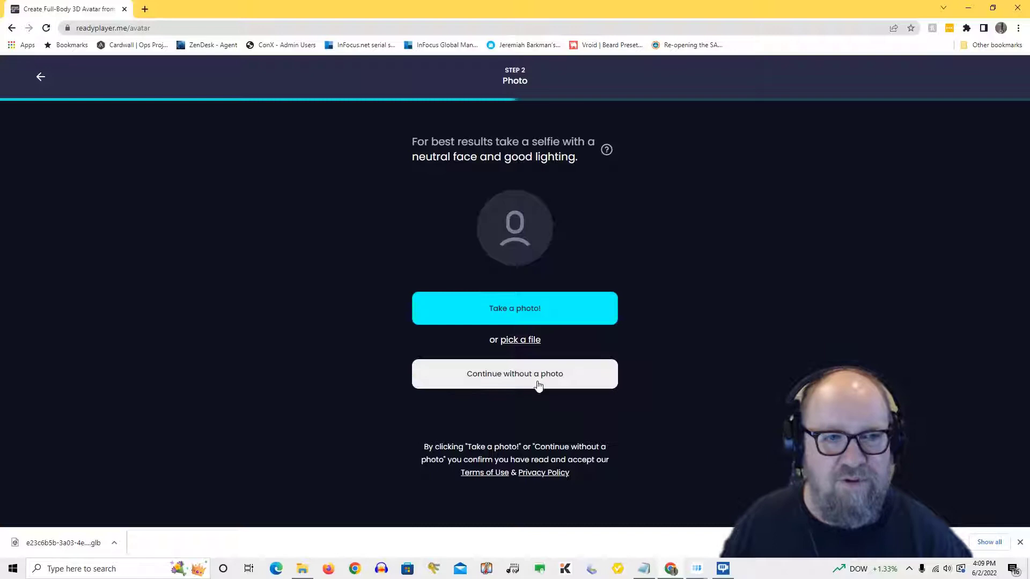
Continue without a photo, pick the pale short-haired starting face and proceed to customizing
{"action": "left_click", "coordinate": [514, 374]}
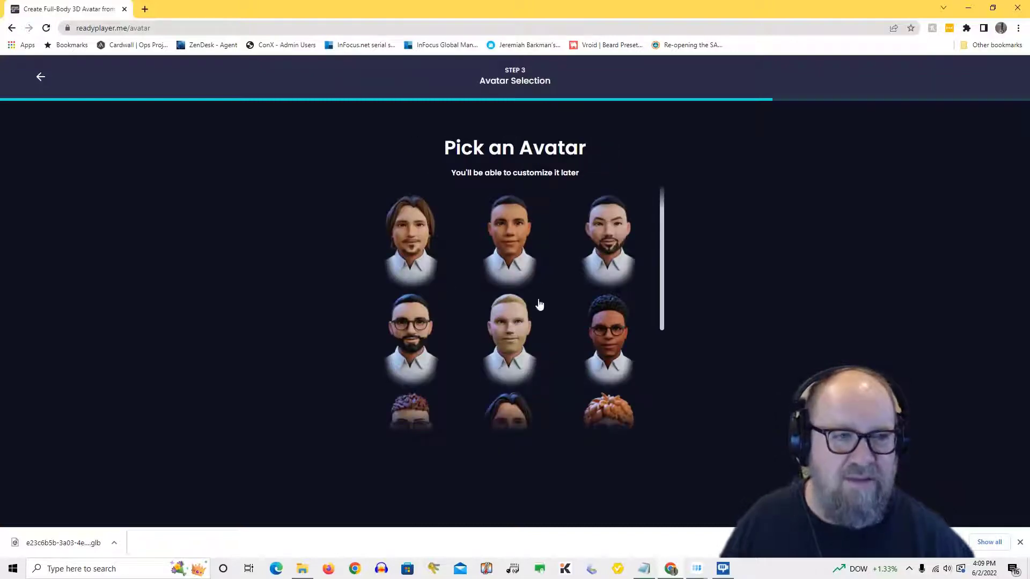
{"action": "scroll", "scroll_direction": "down", "scroll_amount": 3}
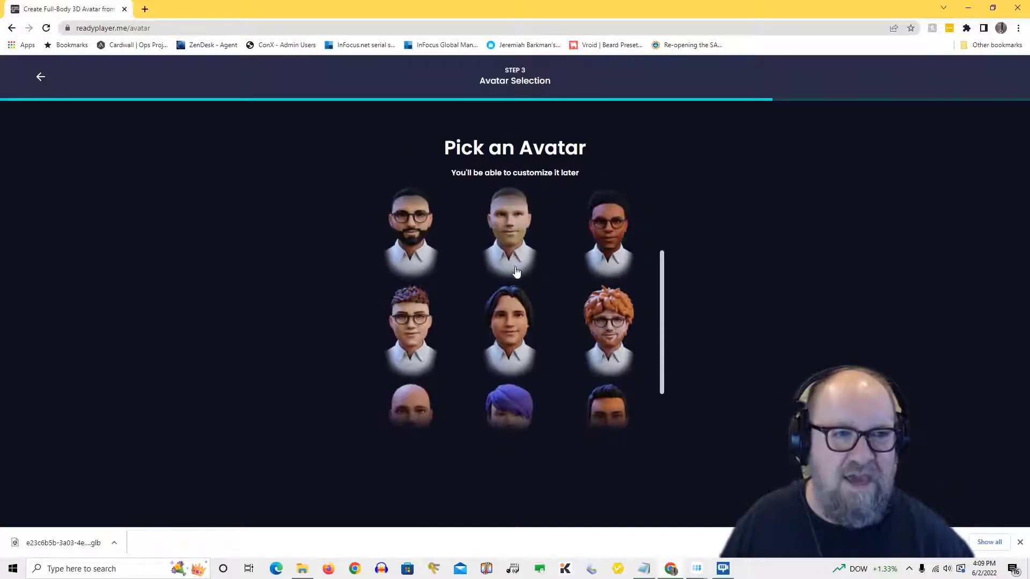
{"action": "left_click", "coordinate": [509, 234]}
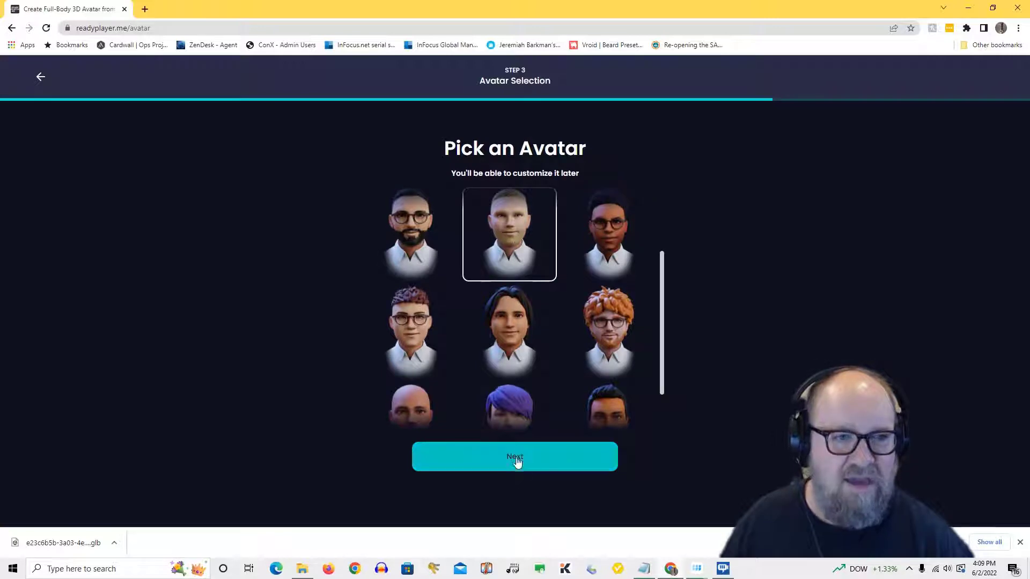
{"action": "left_click", "coordinate": [514, 457]}
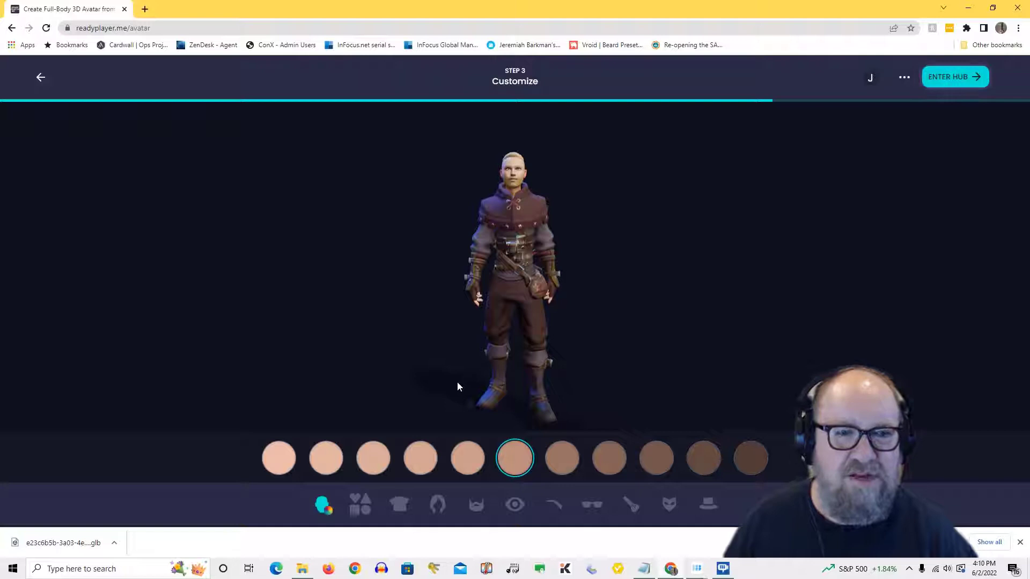
{"action": "mouse_move", "coordinate": [449, 235]}
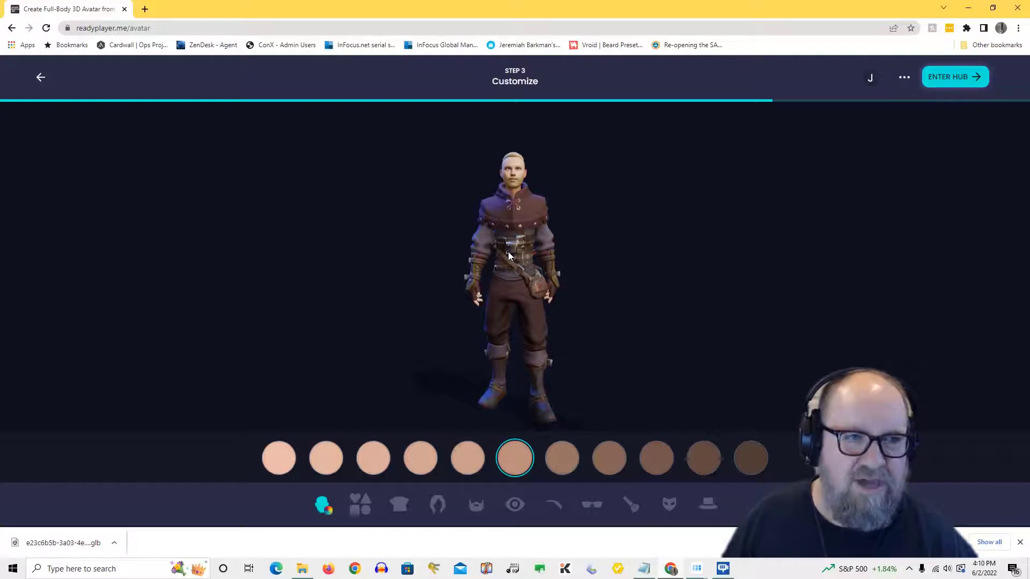
{"action": "mouse_move", "coordinate": [359, 290]}
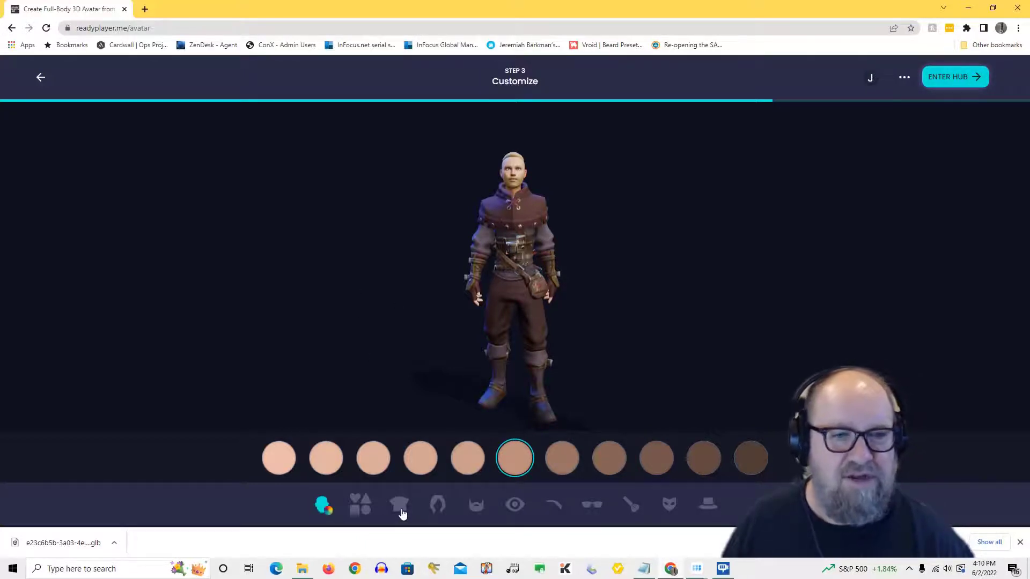
Change the avatar's outfit to the long black leather coat
{"action": "left_click", "coordinate": [399, 504]}
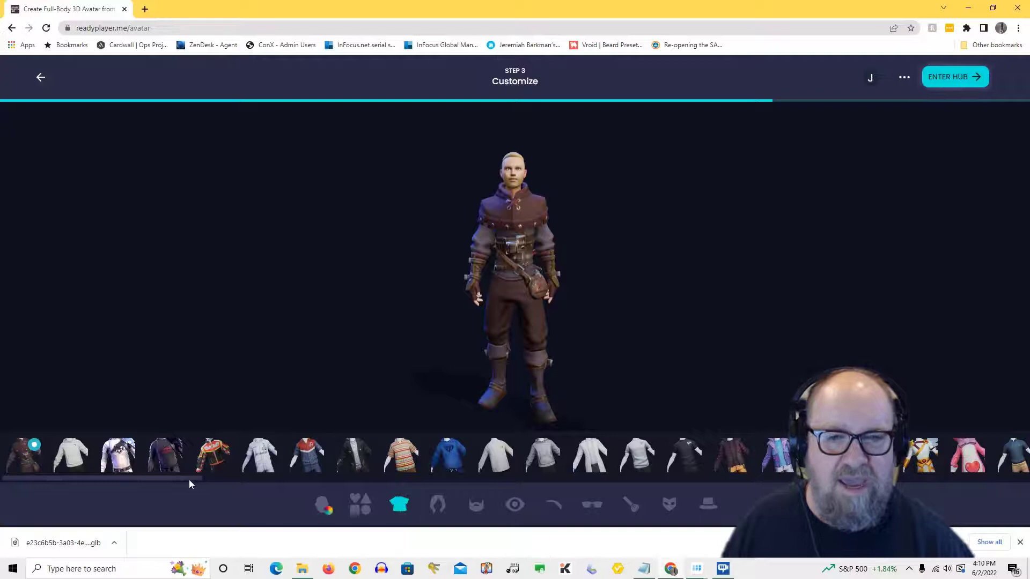
{"action": "left_click", "coordinate": [167, 455]}
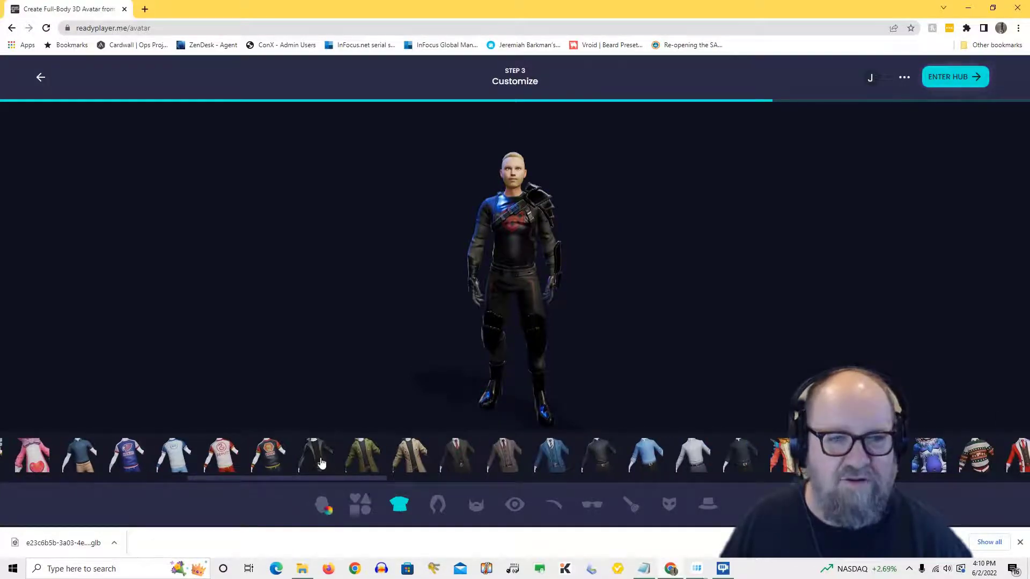
{"action": "left_click", "coordinate": [316, 456]}
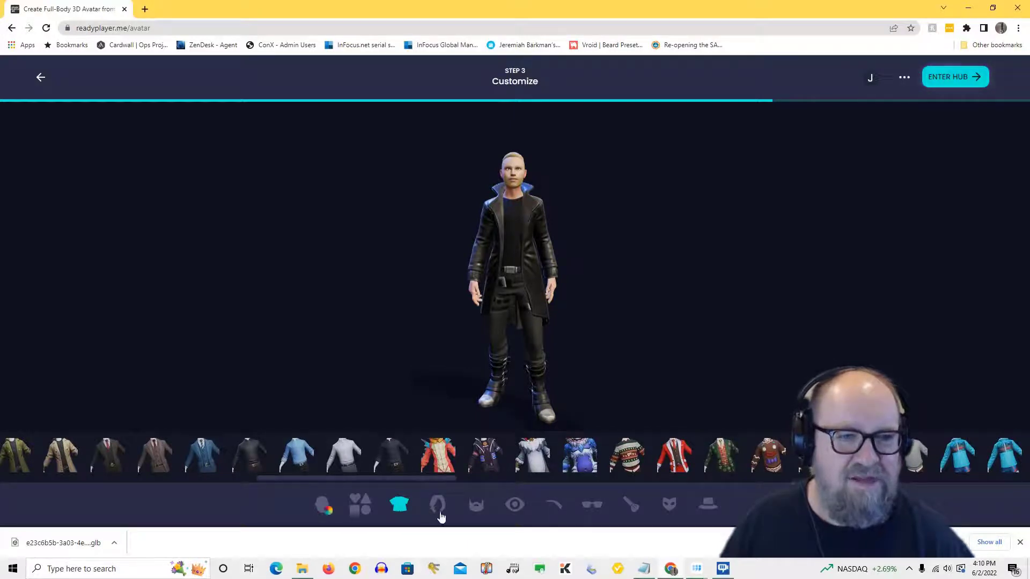
Give the avatar a slicked-back hairstyle coloured brown
{"action": "left_click", "coordinate": [437, 504]}
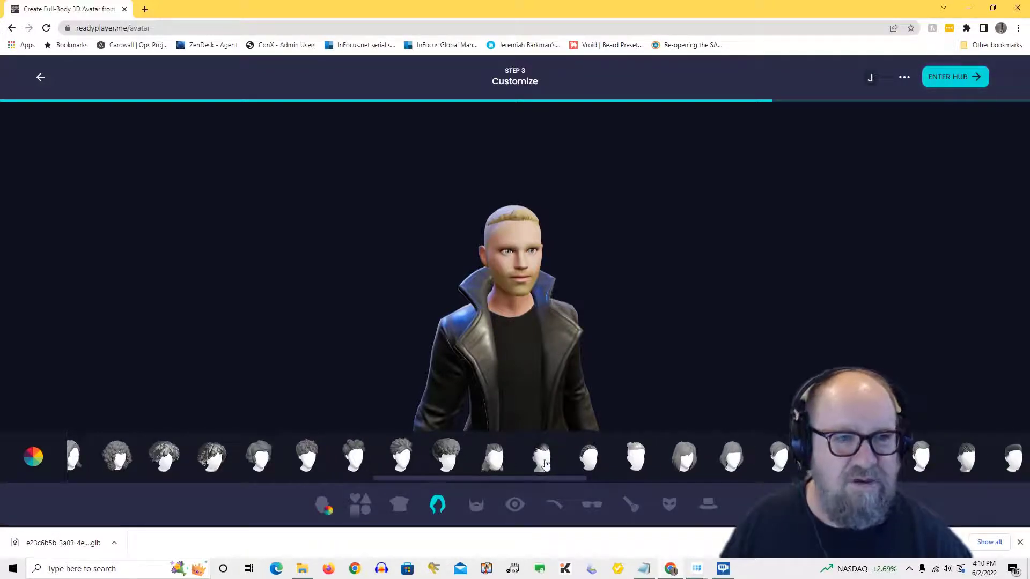
{"action": "left_click", "coordinate": [540, 458]}
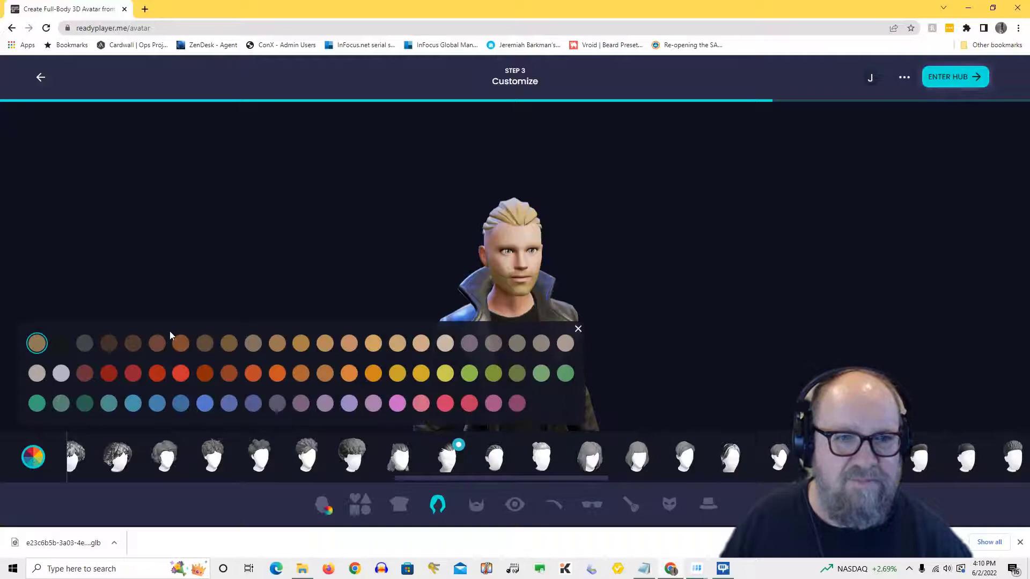
{"action": "left_click", "coordinate": [205, 343]}
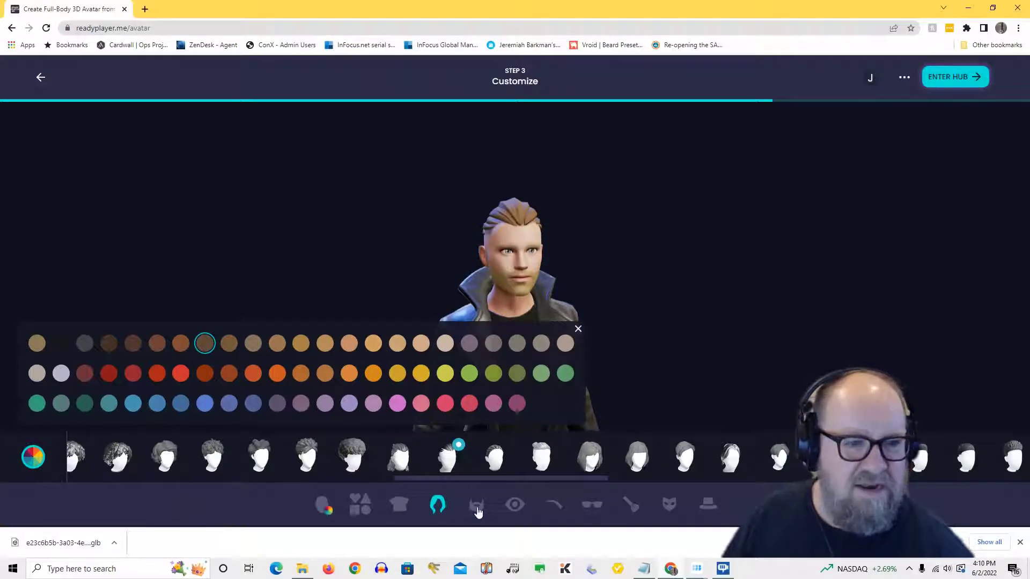
Add a full beard and settle its colour on medium brown after trying other browns
{"action": "left_click", "coordinate": [475, 504]}
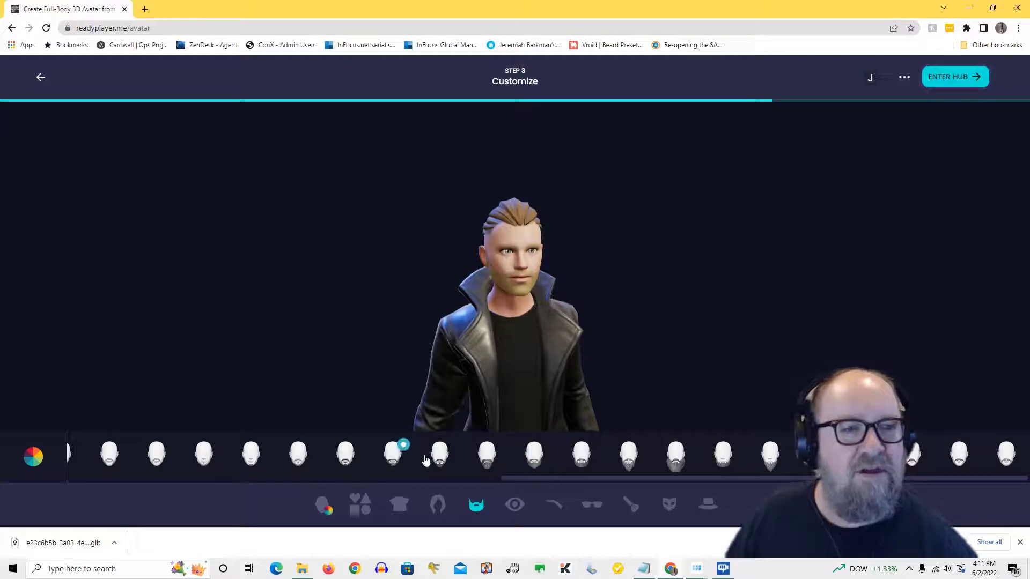
{"action": "left_click", "coordinate": [437, 452]}
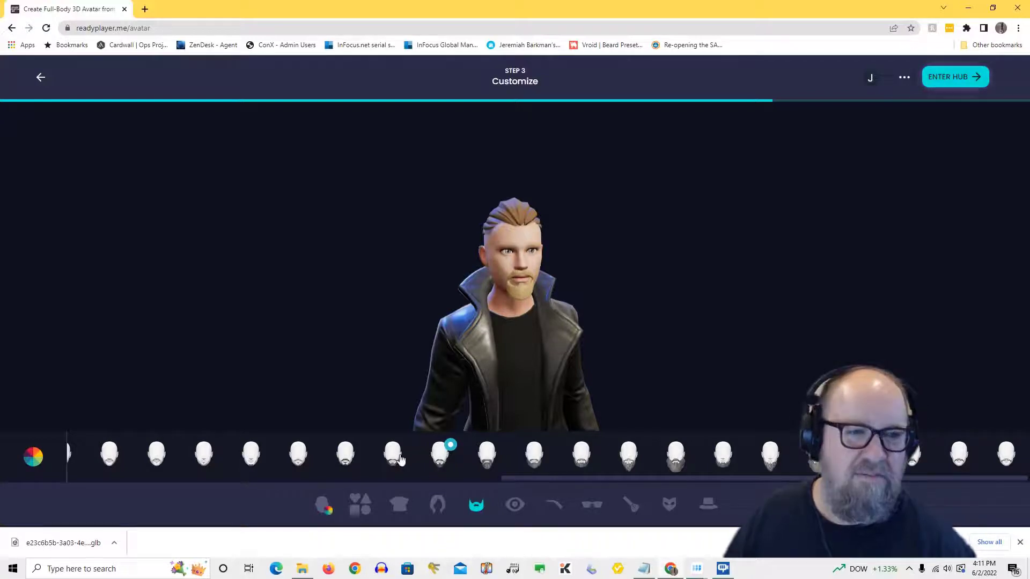
{"action": "left_click", "coordinate": [392, 452]}
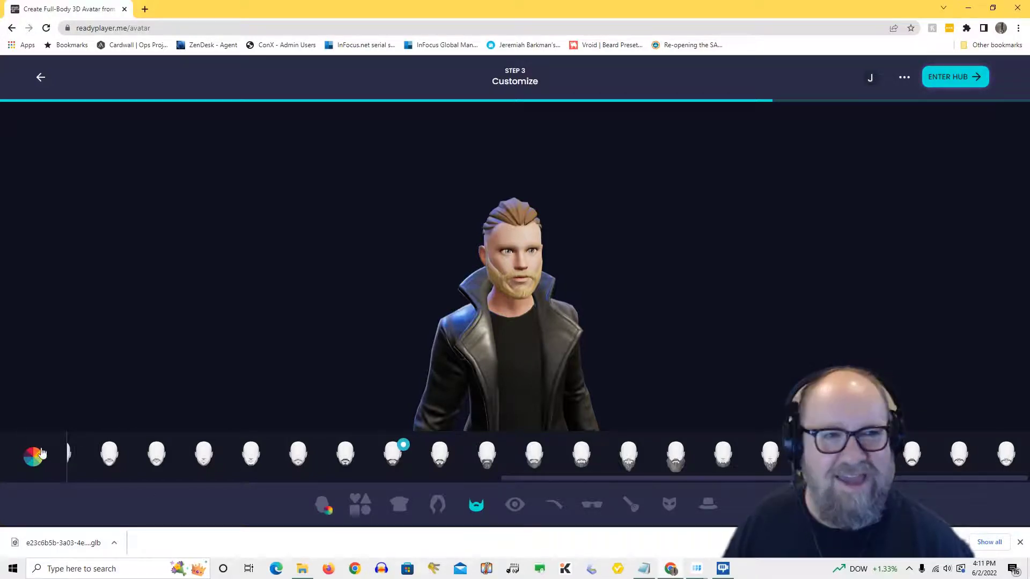
{"action": "left_click", "coordinate": [33, 456]}
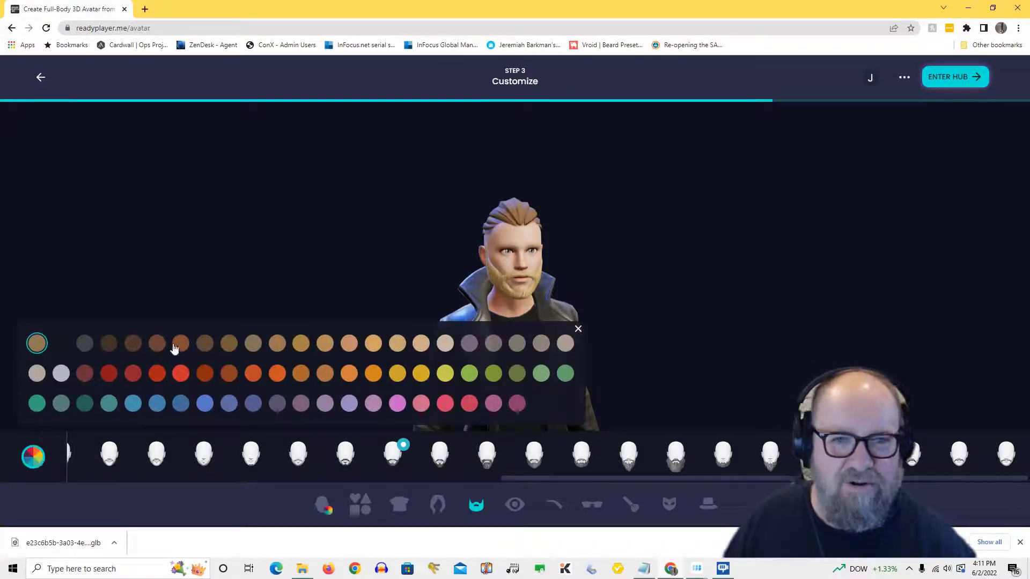
{"action": "left_click", "coordinate": [157, 343]}
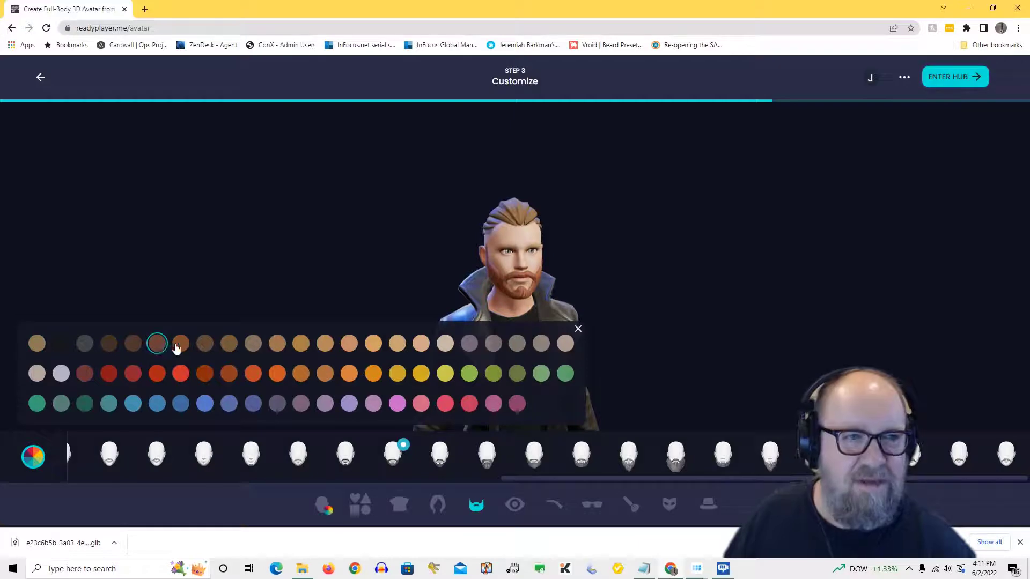
{"action": "left_click", "coordinate": [180, 343]}
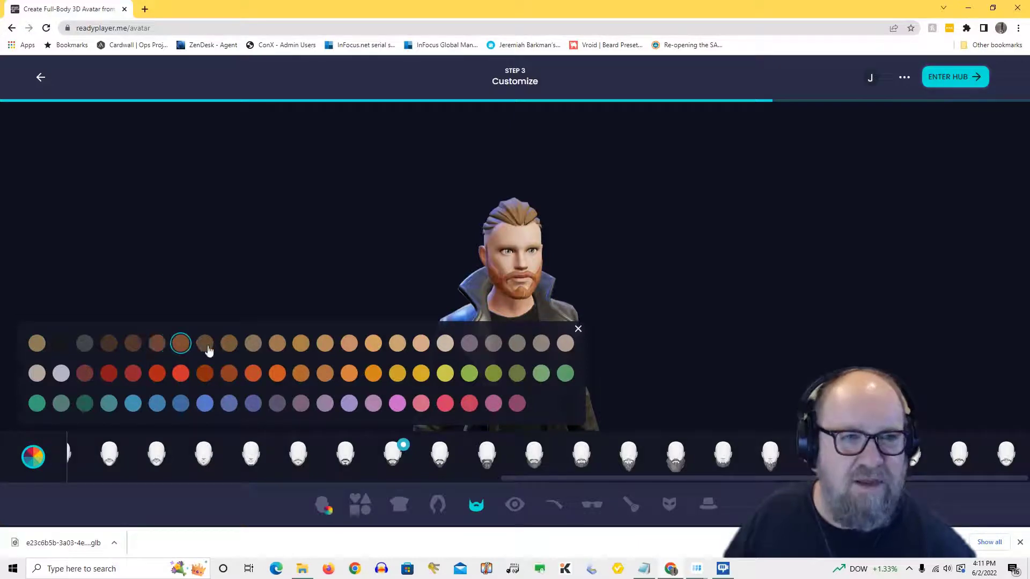
{"action": "left_click", "coordinate": [204, 343]}
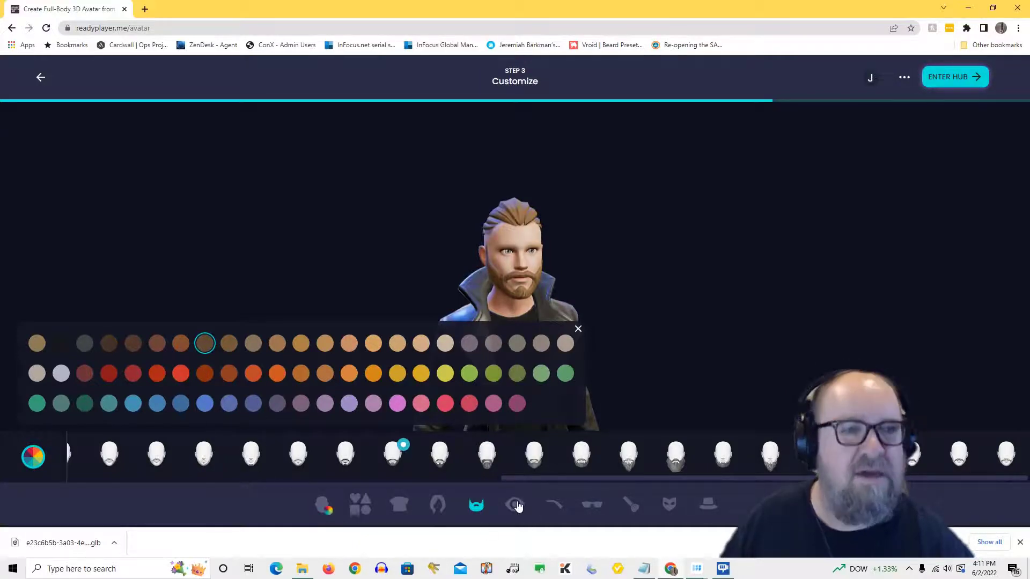
Try pale blue and pinkish grey eyes, ending on the red swirl eye style
{"action": "left_click", "coordinate": [514, 504]}
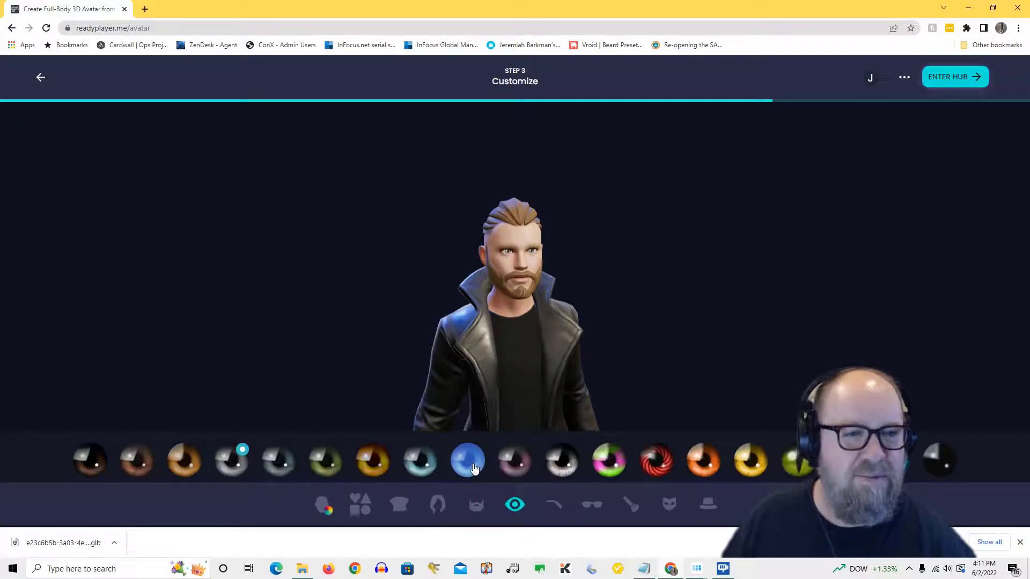
{"action": "left_click", "coordinate": [419, 460]}
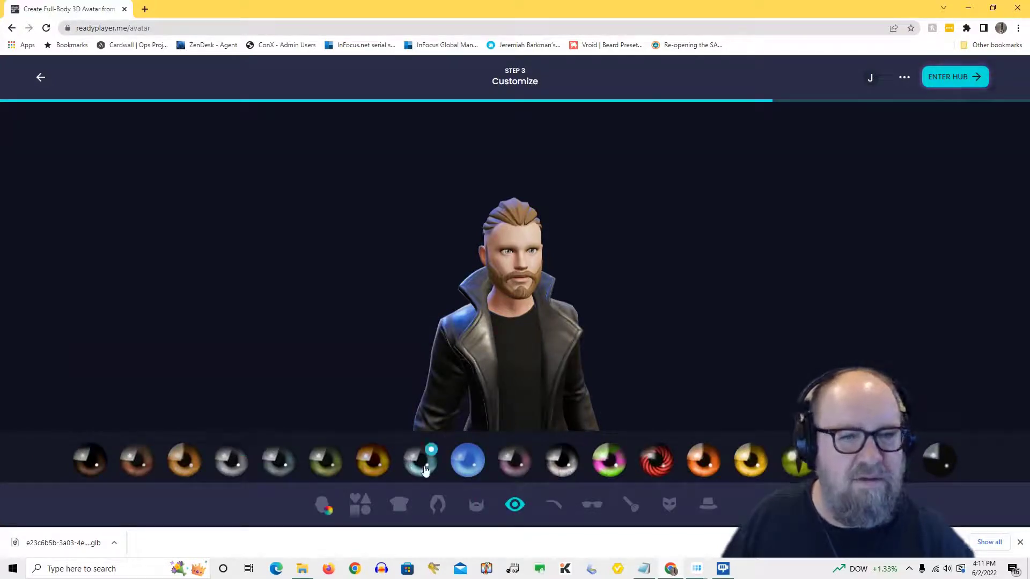
{"action": "left_click", "coordinate": [468, 460]}
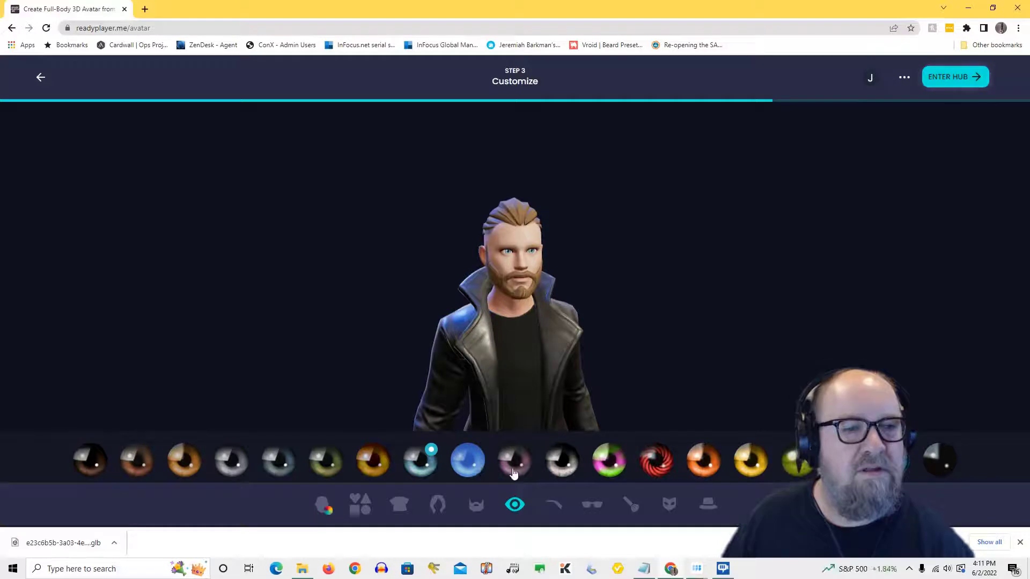
{"action": "left_click", "coordinate": [514, 461]}
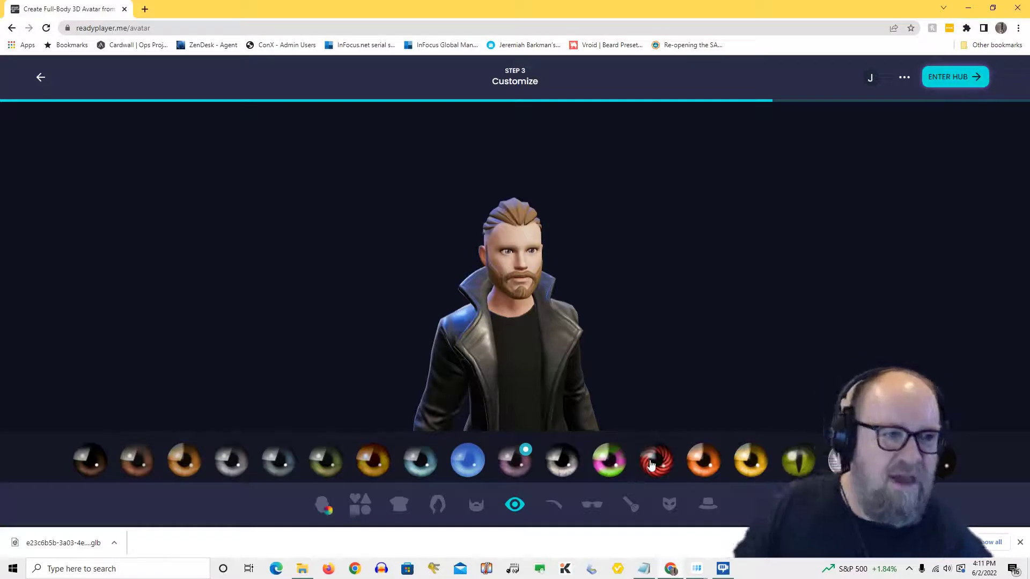
{"action": "left_click", "coordinate": [654, 460]}
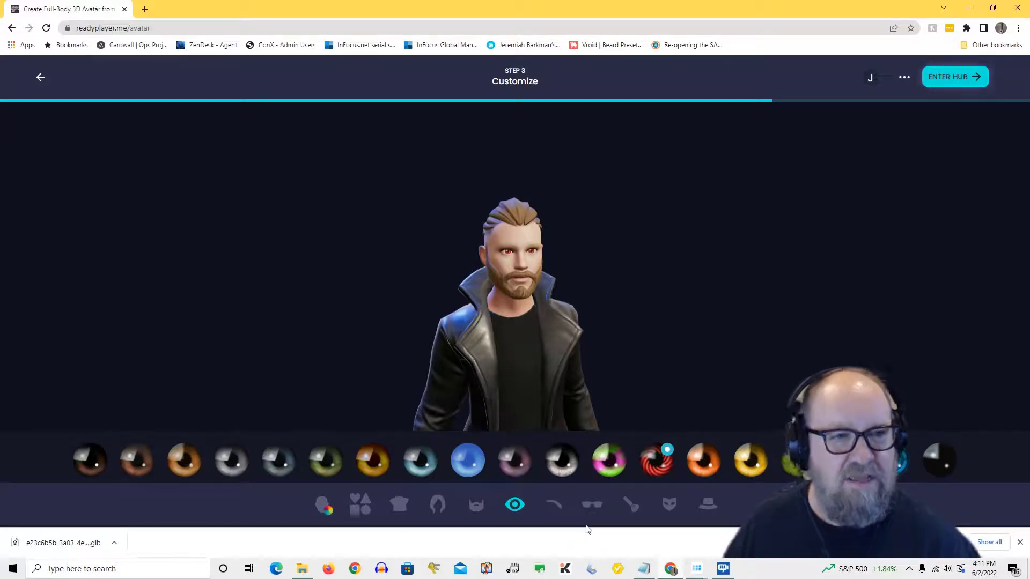
{"action": "mouse_move", "coordinate": [467, 356]}
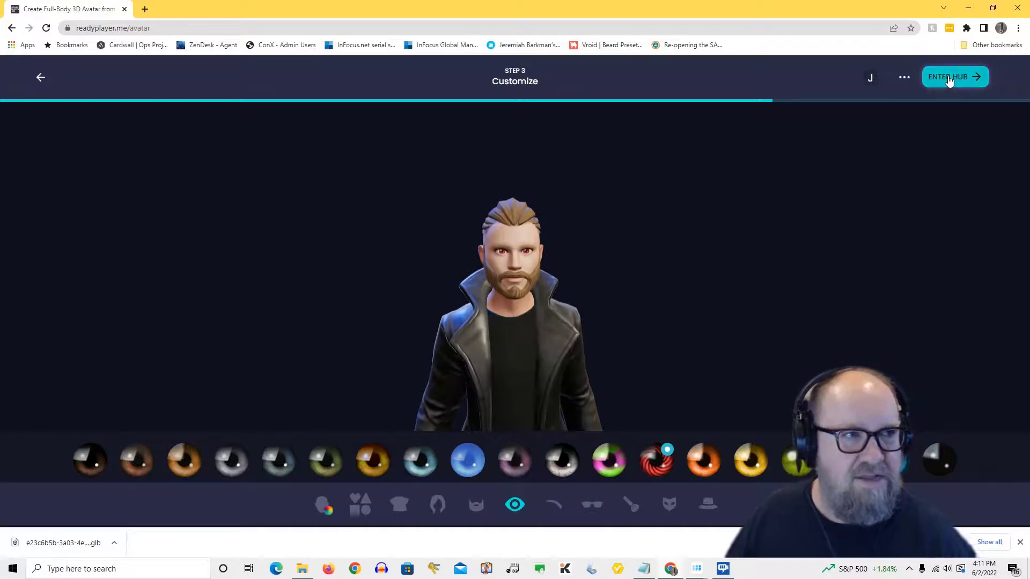
Finish the avatar and scroll the My Avatars grid to the new leather-coat avatar
{"action": "left_click", "coordinate": [954, 77]}
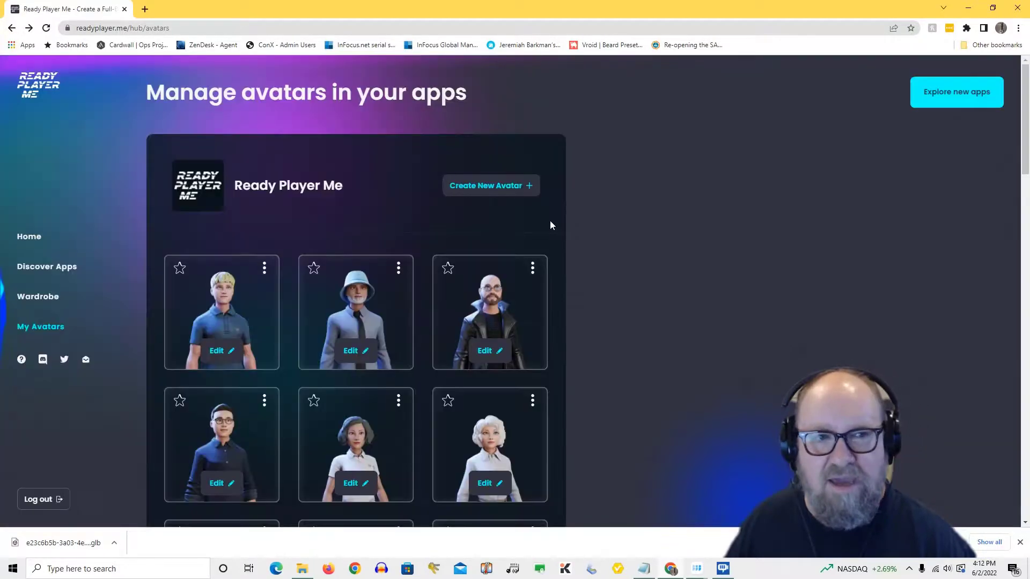
{"action": "mouse_move", "coordinate": [377, 269]}
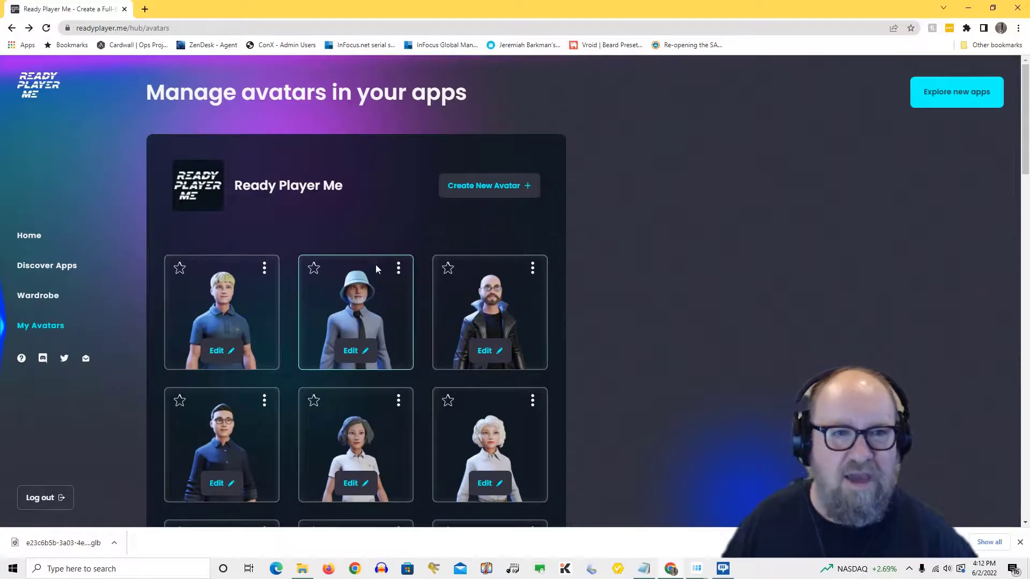
{"action": "scroll", "scroll_direction": "down", "scroll_amount": 3}
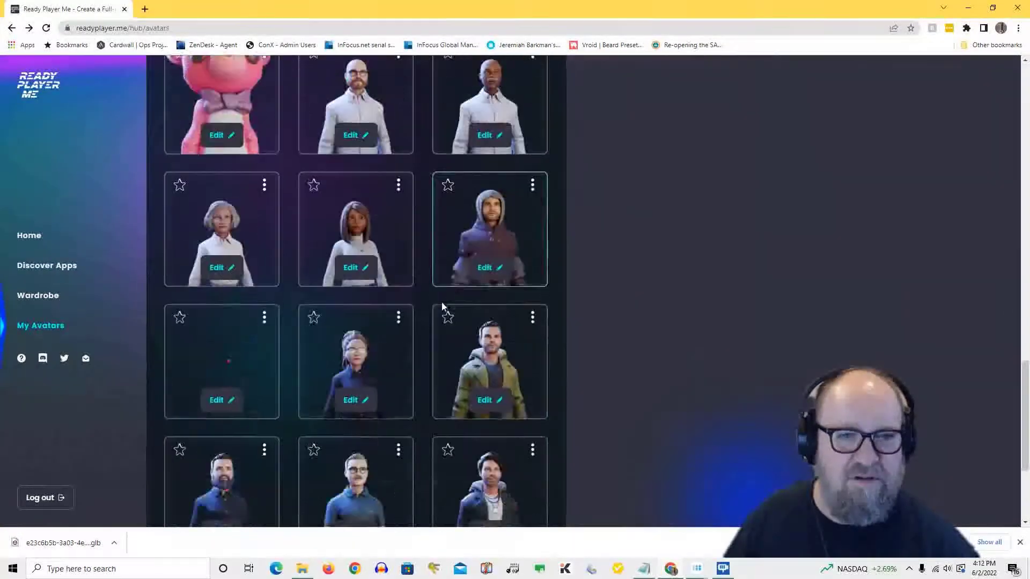
{"action": "scroll", "scroll_direction": "down", "scroll_amount": 3}
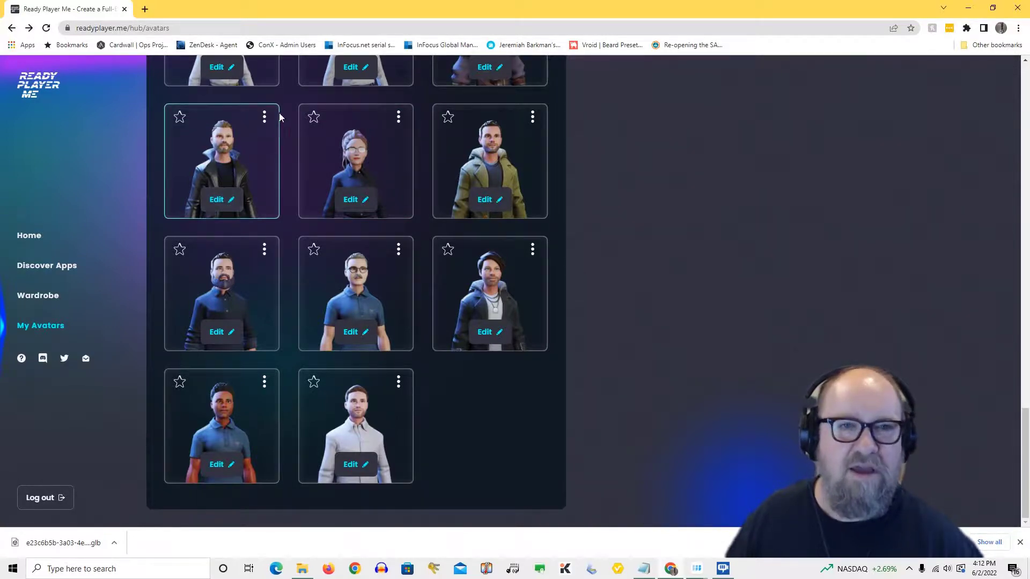
Download the leather-coat avatar as .glb and choose the newest .glb in Downloads
{"action": "left_click", "coordinate": [264, 117]}
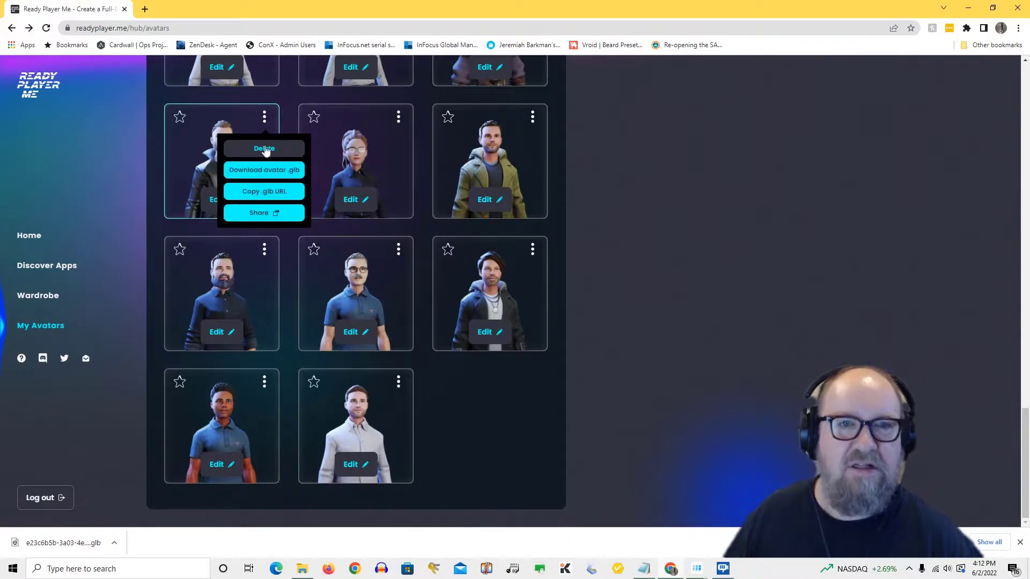
{"action": "left_click", "coordinate": [264, 170]}
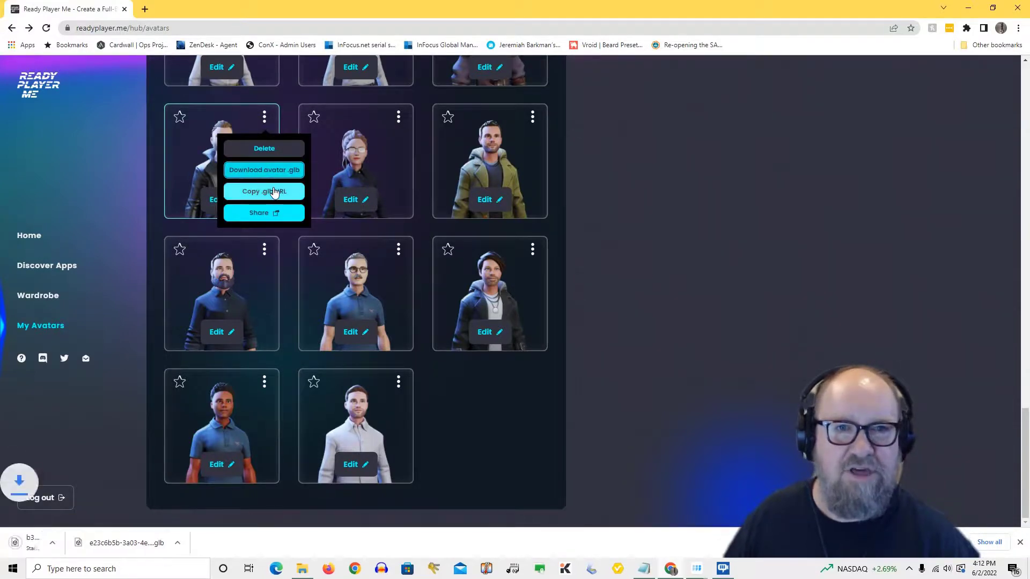
{"action": "left_click", "coordinate": [264, 169]}
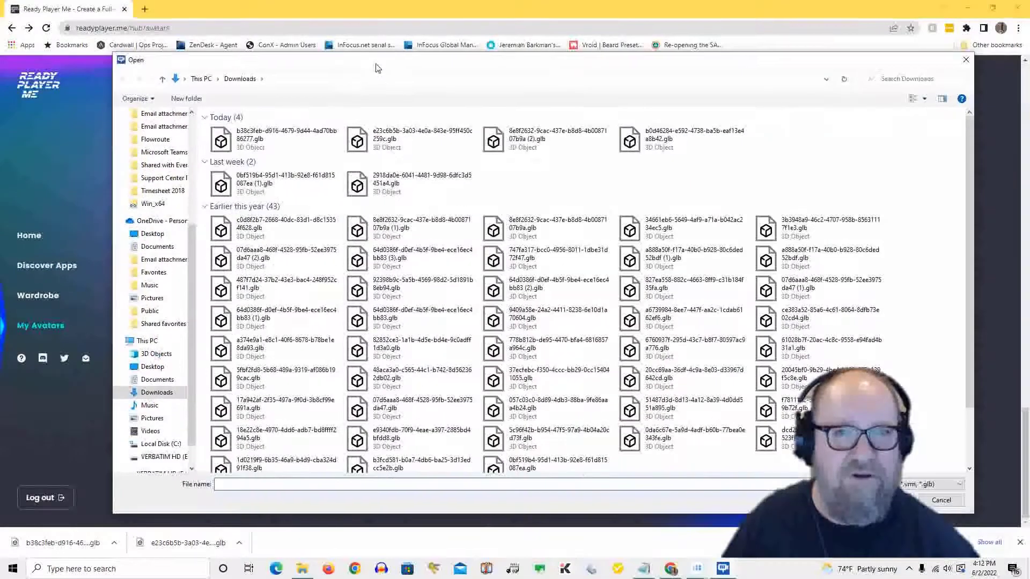
{"action": "left_click", "coordinate": [276, 138]}
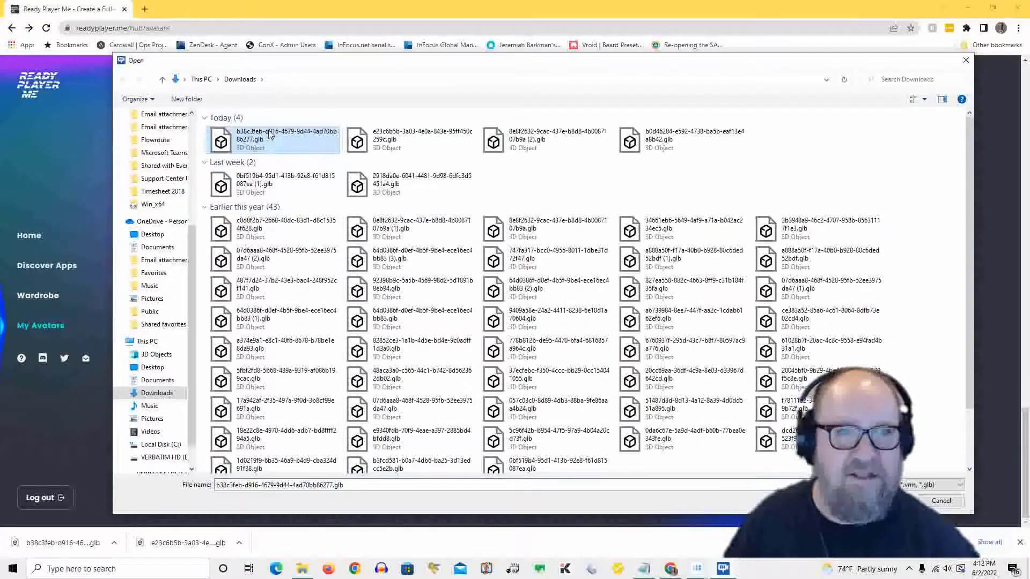